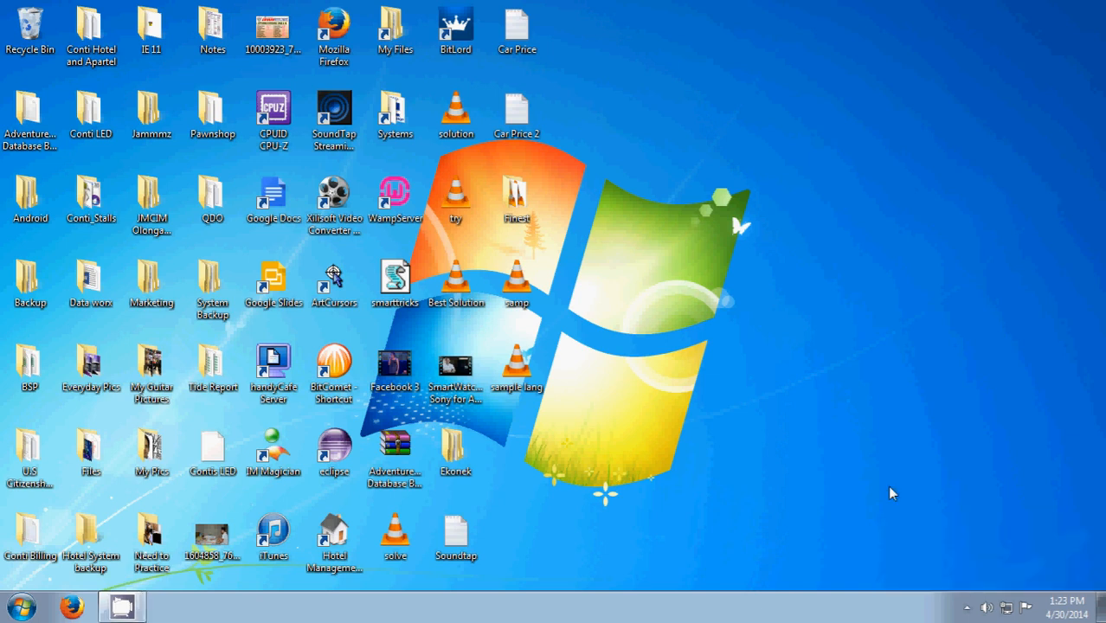
mouse_move(118, 582)
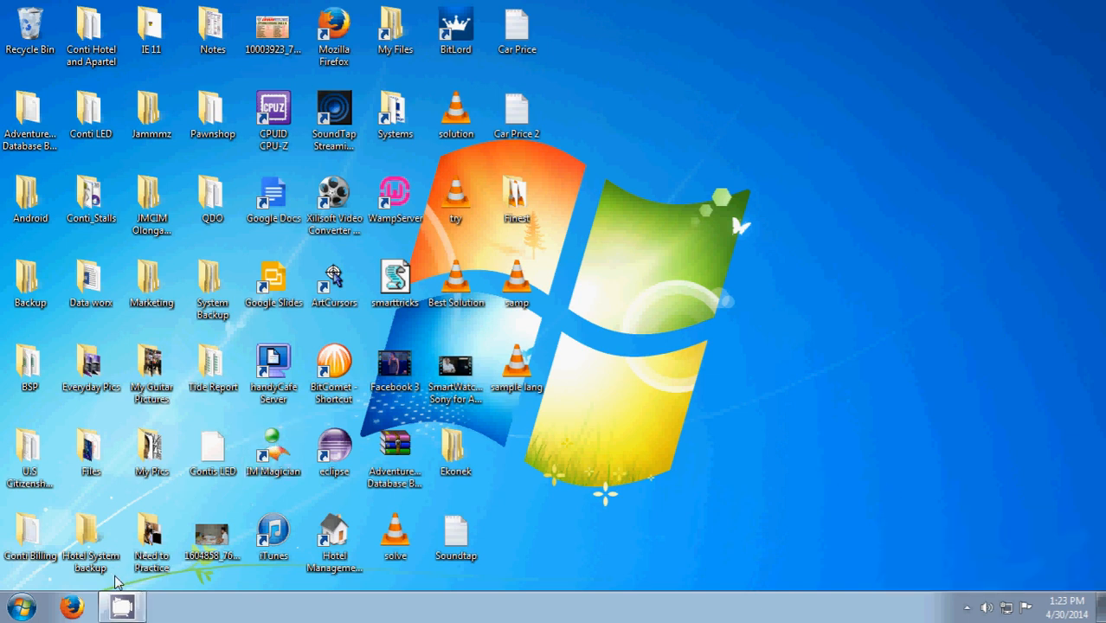
mouse_move(619, 351)
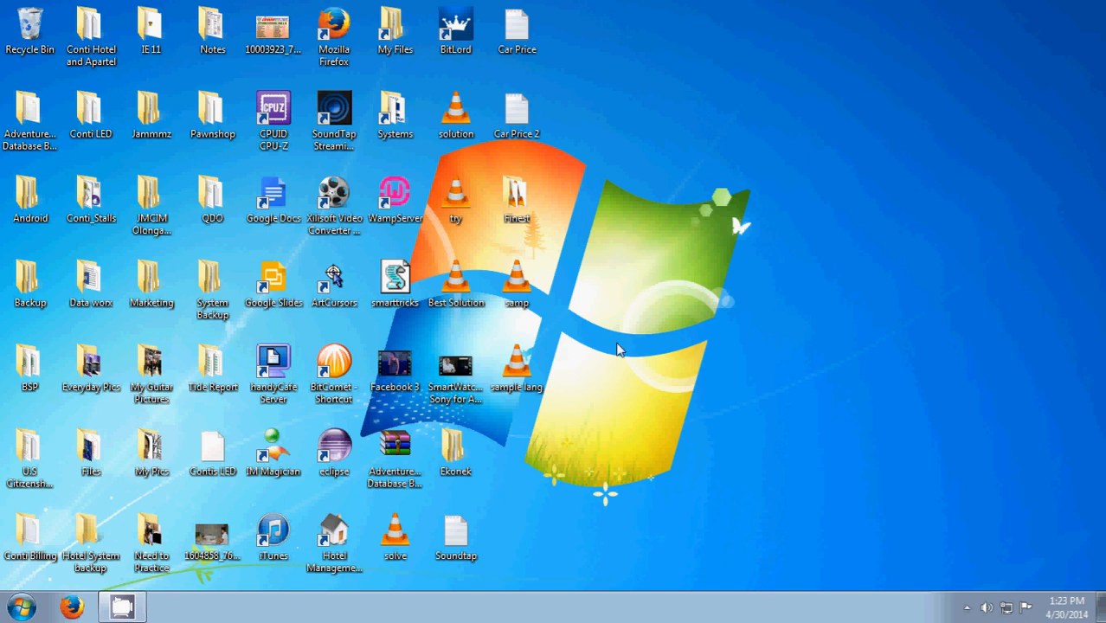
- Search the Start menu for "inte" to launch Internet Explorer
click(19, 605)
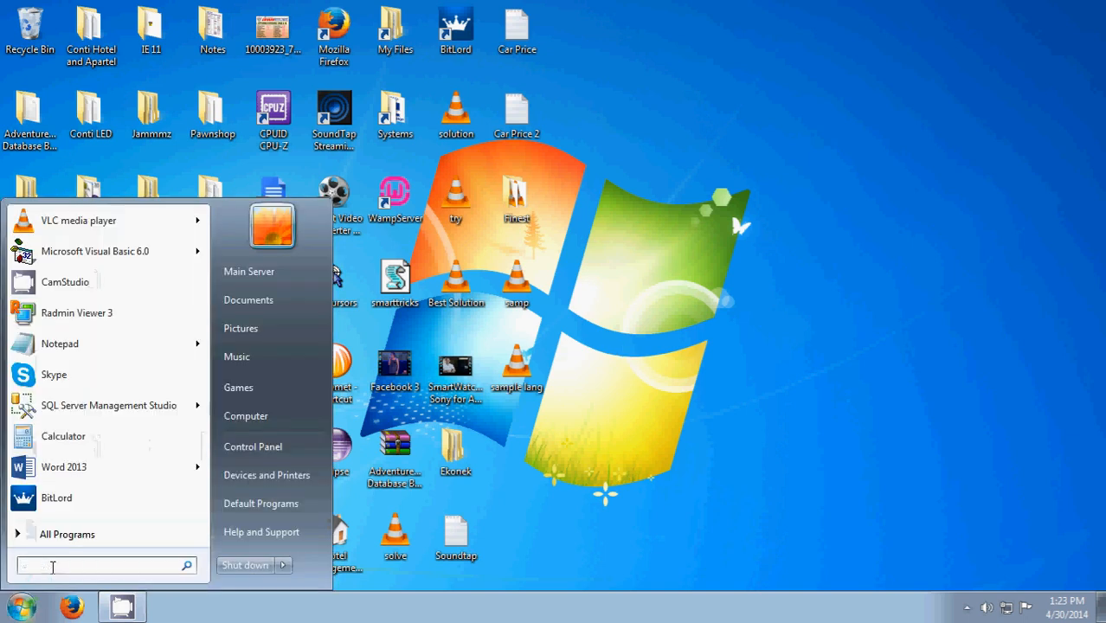
text(inte)
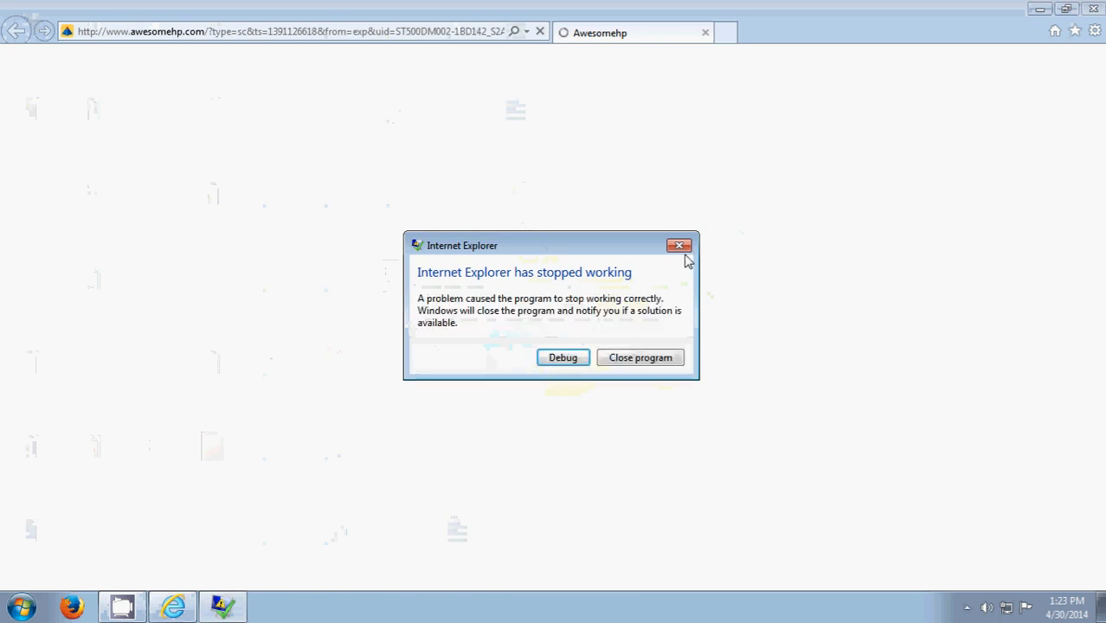
- Close the crashed Internet Explorer from its stopped-working error dialog
click(19, 606)
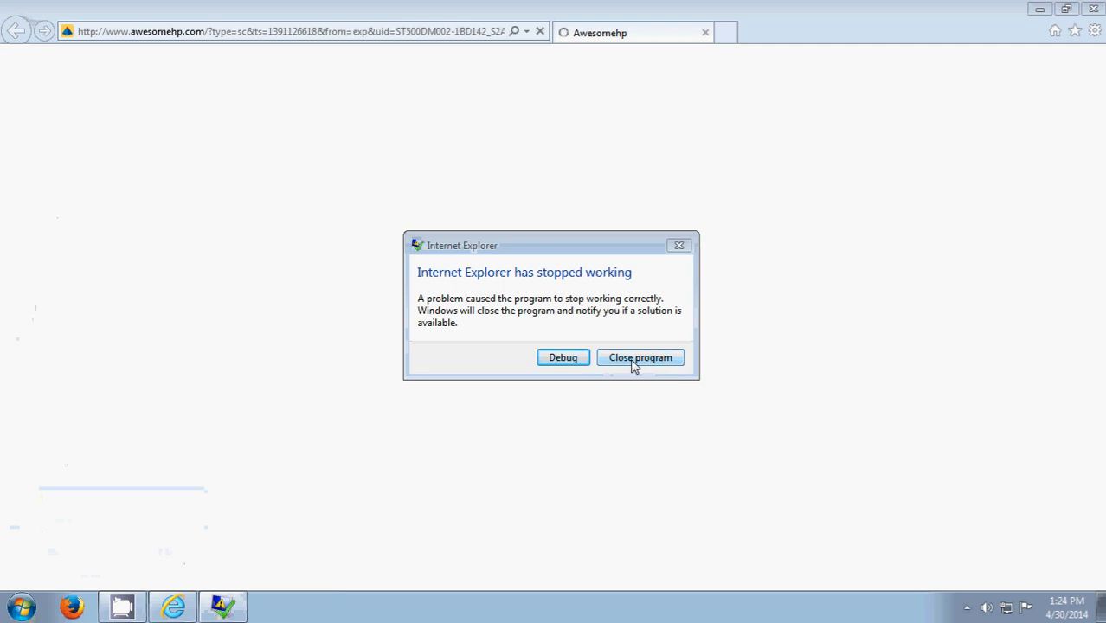
click(641, 357)
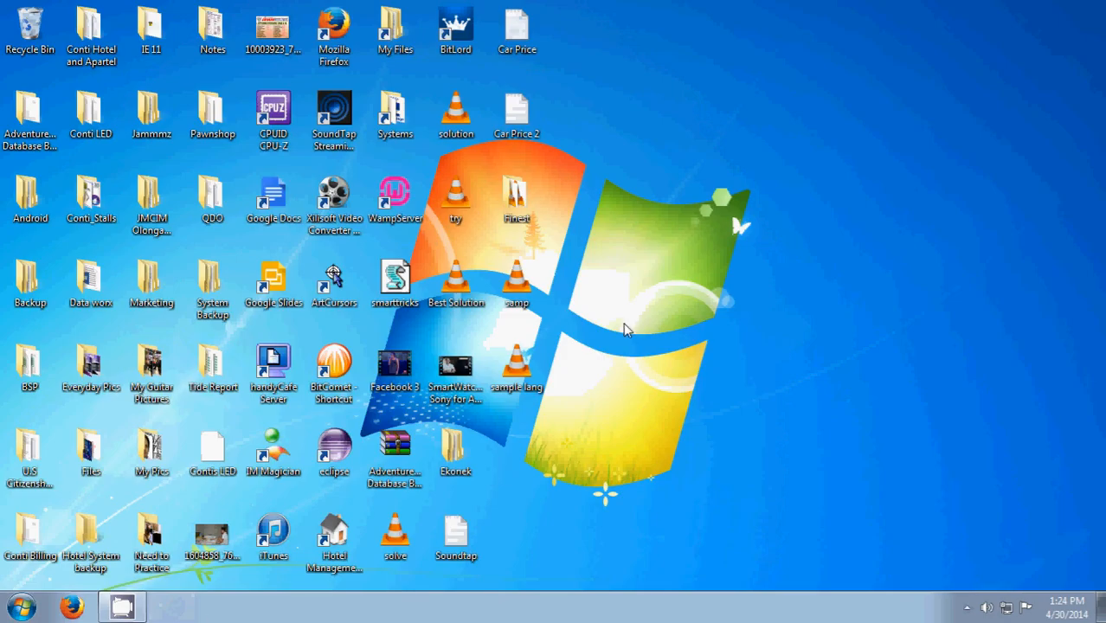
mouse_move(653, 368)
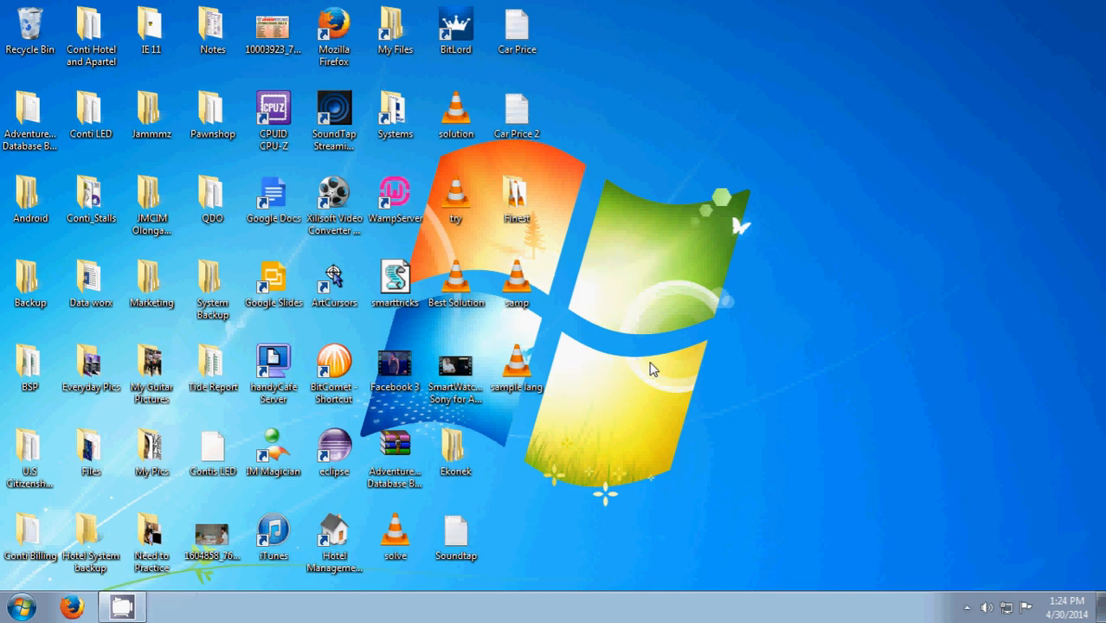
- Bring up the Start menu with Control Panel highlighted
right_click(653, 369)
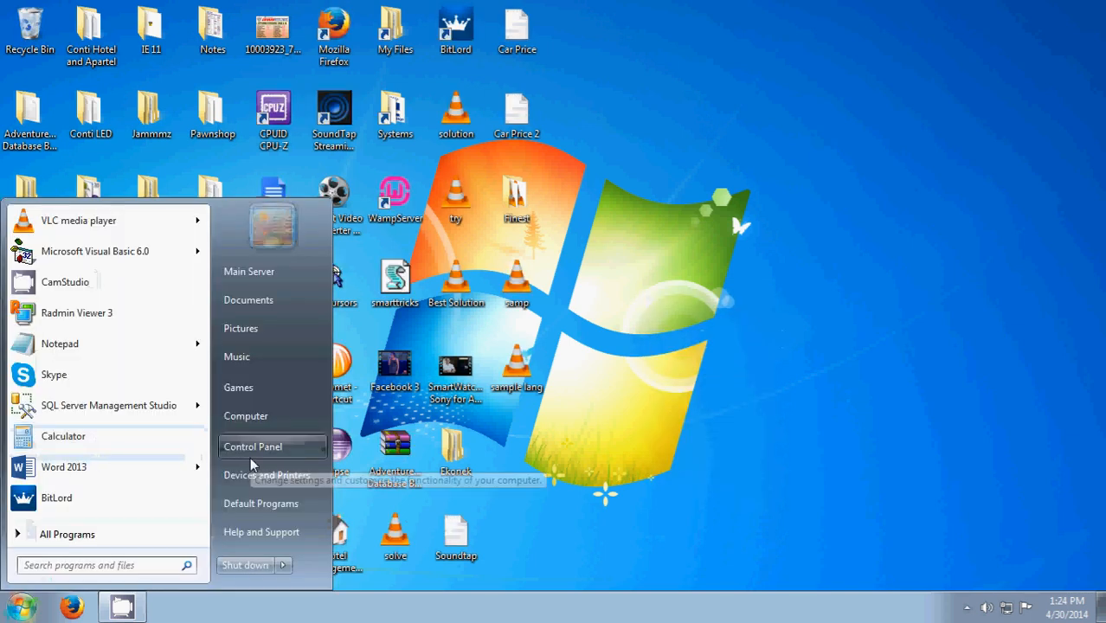
- Open Control Panel's Network and Internet, then Internet Options
click(253, 447)
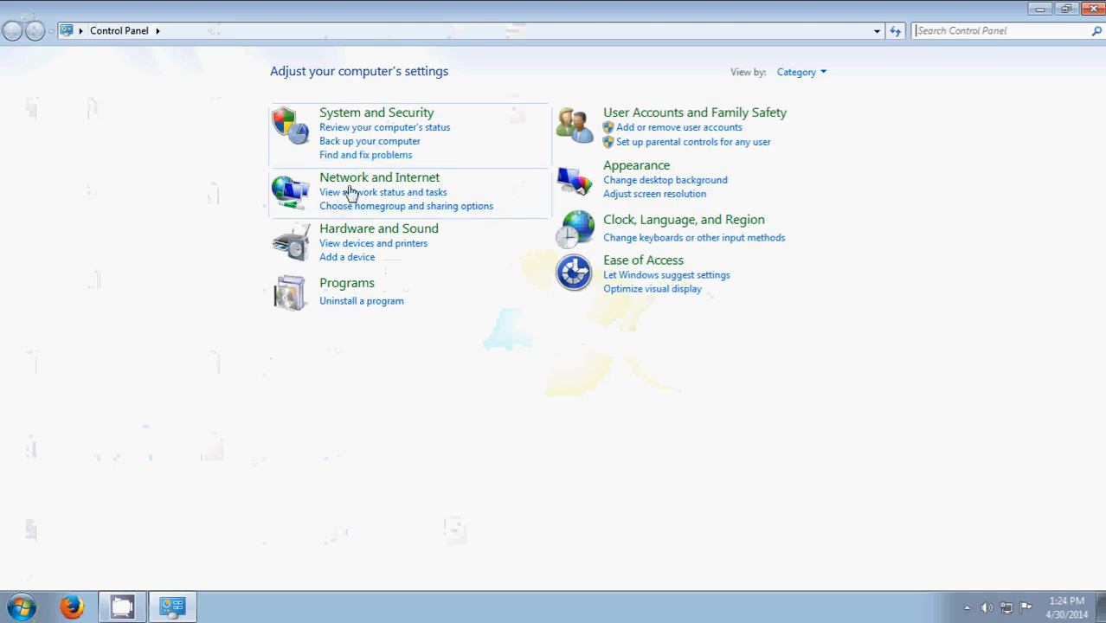
click(379, 177)
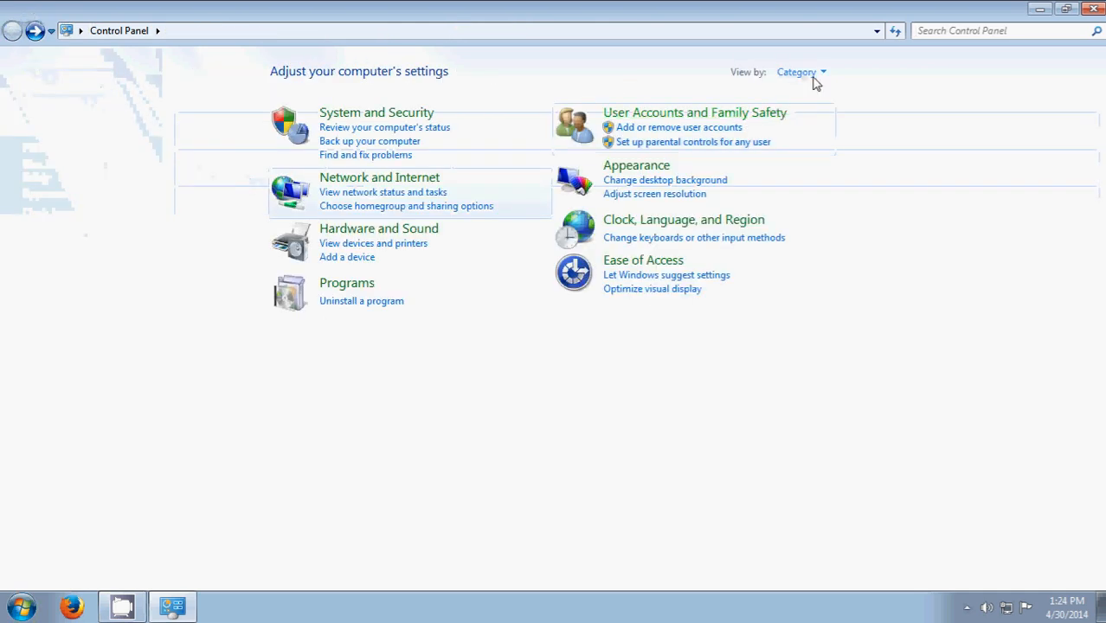
click(801, 72)
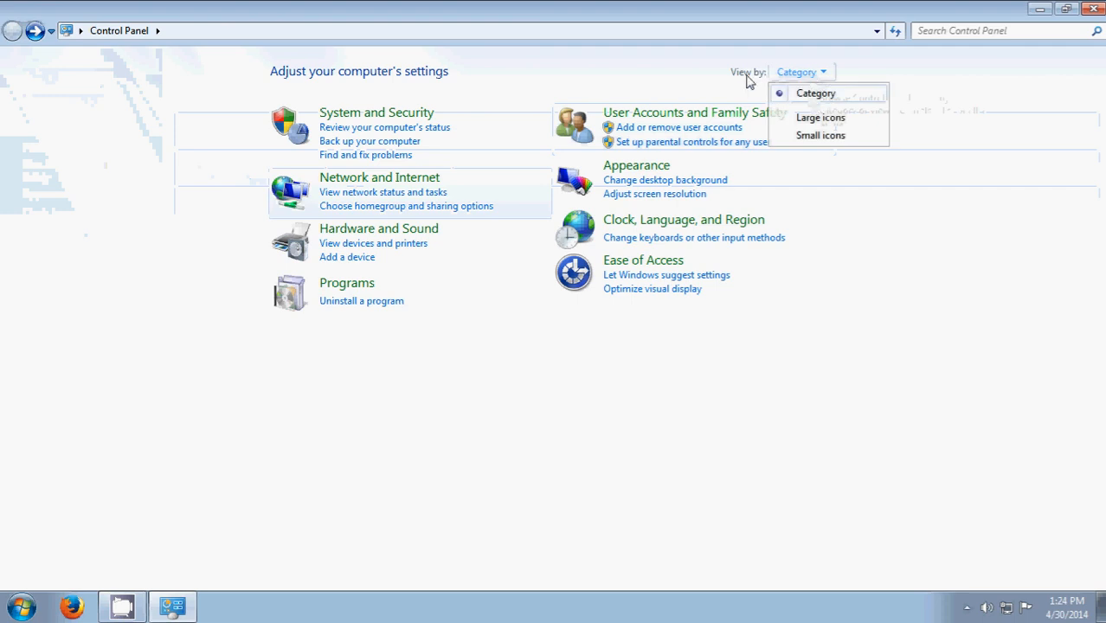
mouse_move(816, 92)
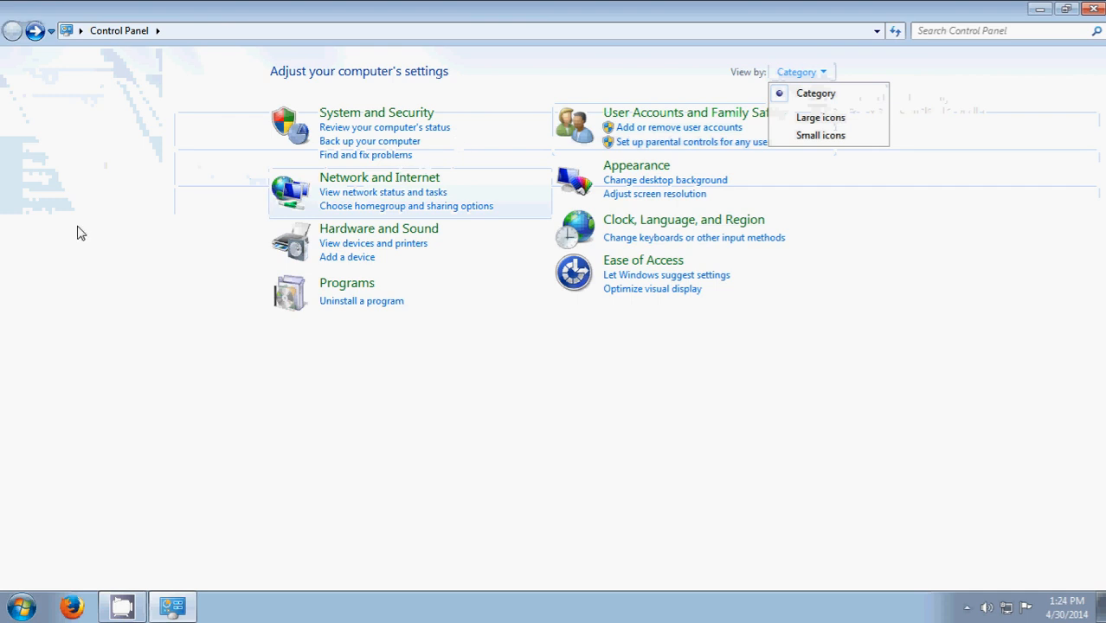
click(379, 177)
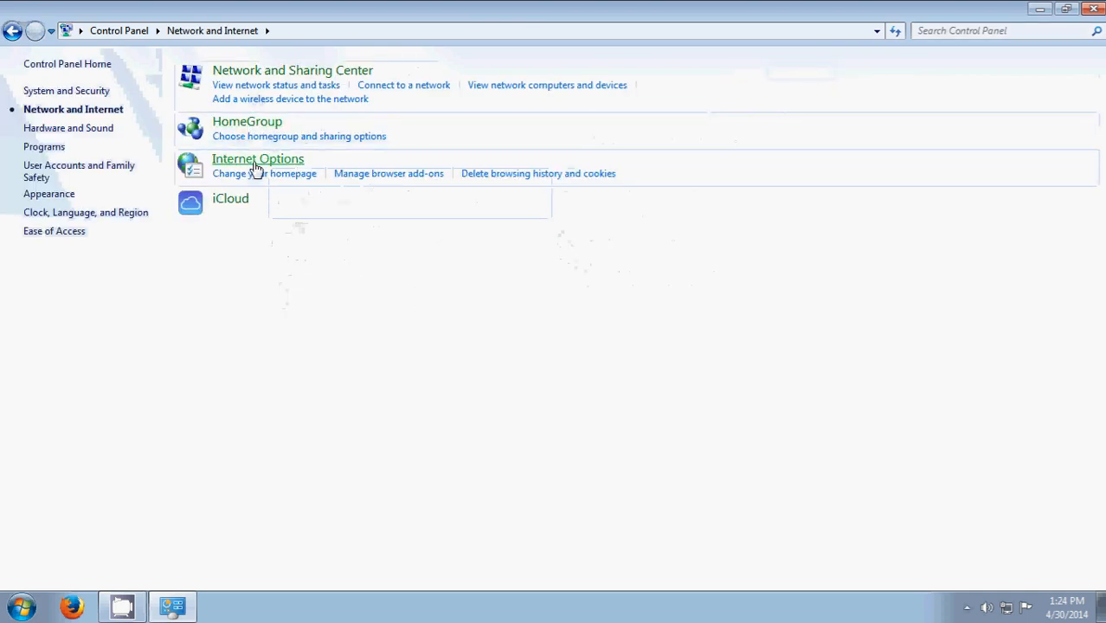
click(257, 158)
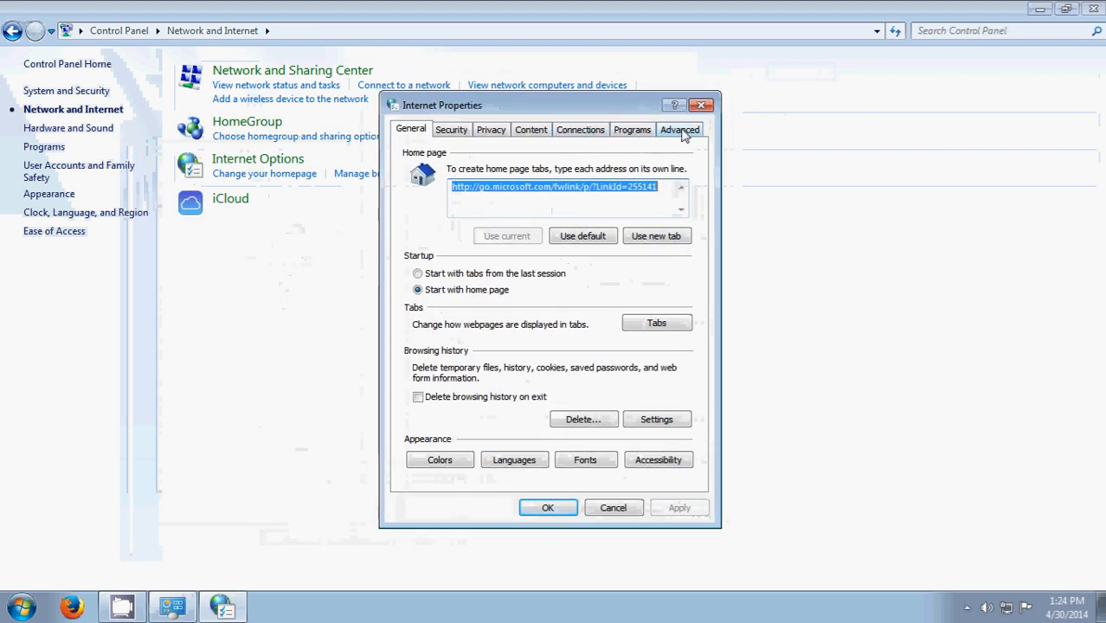
- Check 'Use software rendering instead of GPU rendering' on the Advanced tab
click(679, 129)
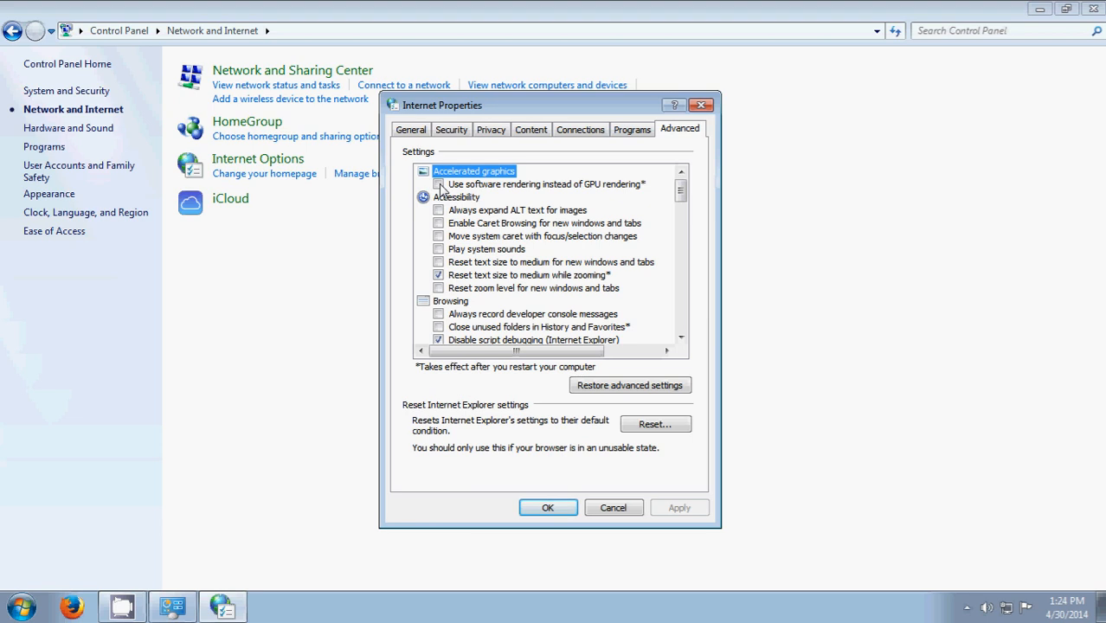
click(439, 184)
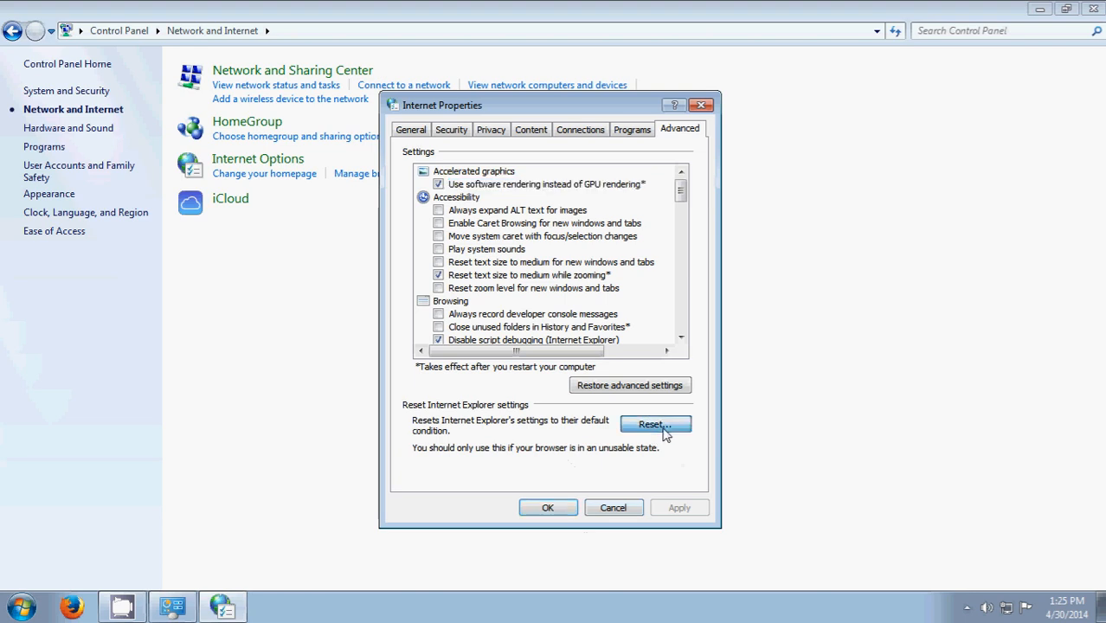
- Cancel the Reset Internet Explorer Settings confirmation after moving it aside
click(655, 425)
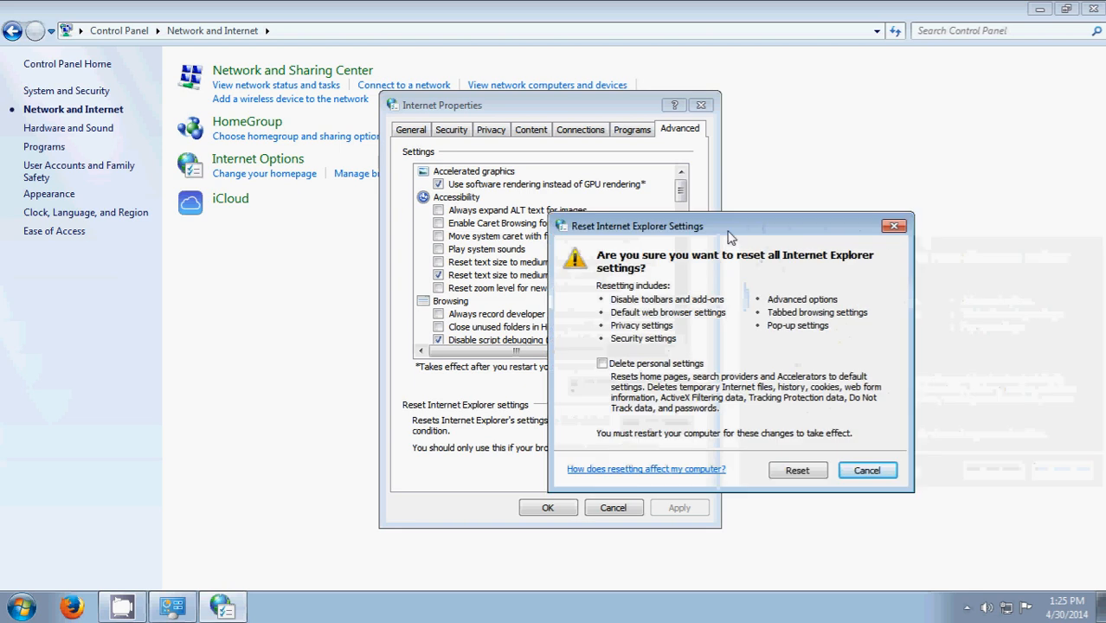
drag(732, 226, 575, 148)
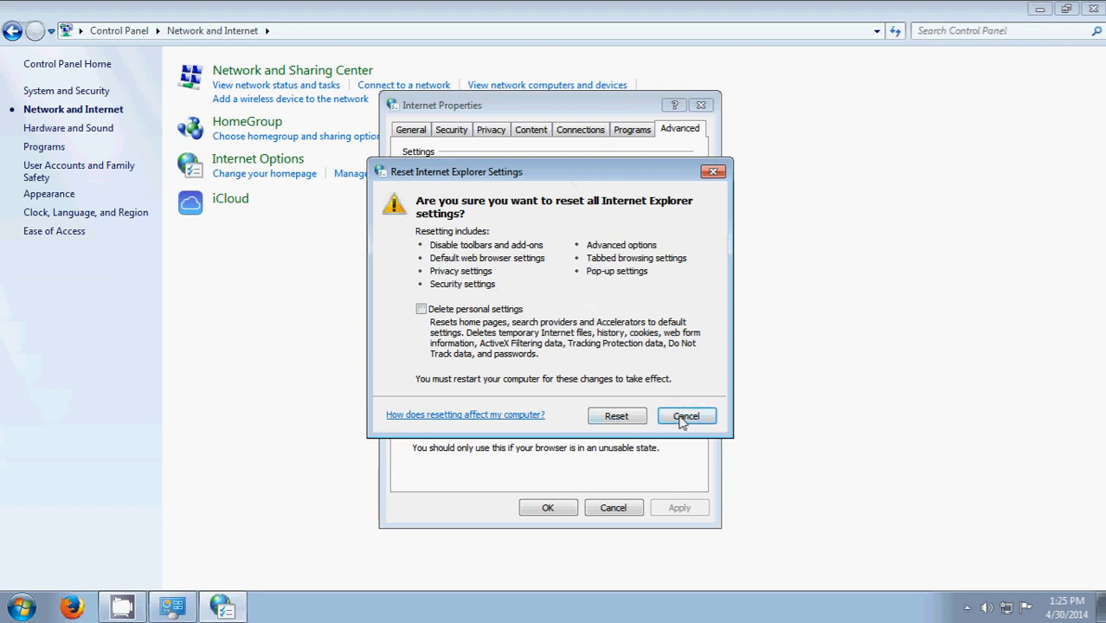
click(686, 416)
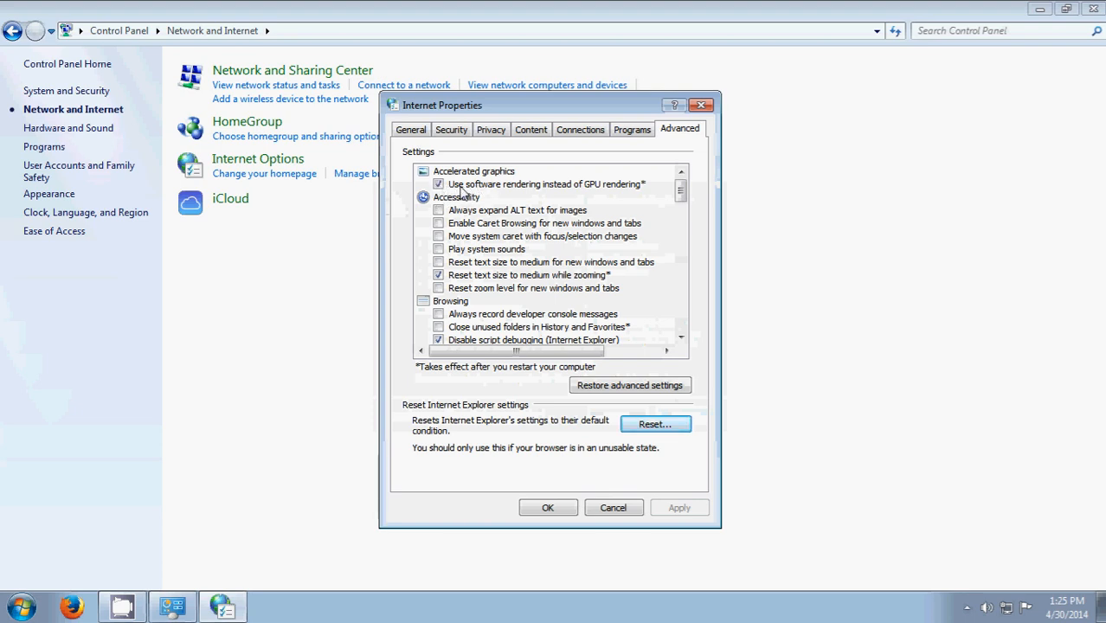
mouse_move(639, 180)
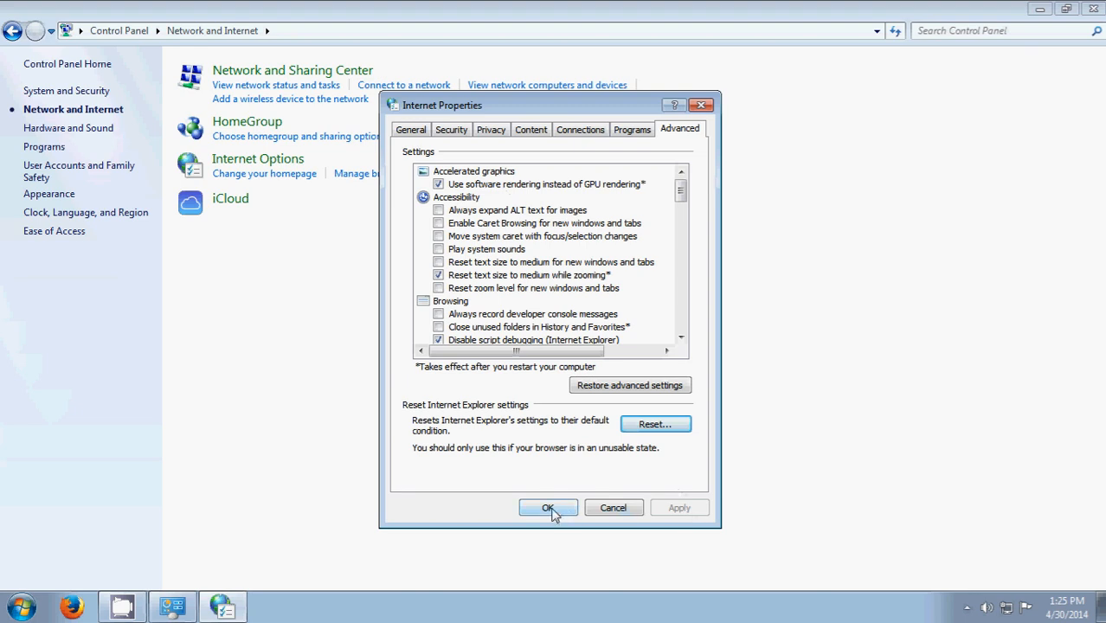
- Confirm Internet Properties with OK and close the Control Panel window
click(547, 508)
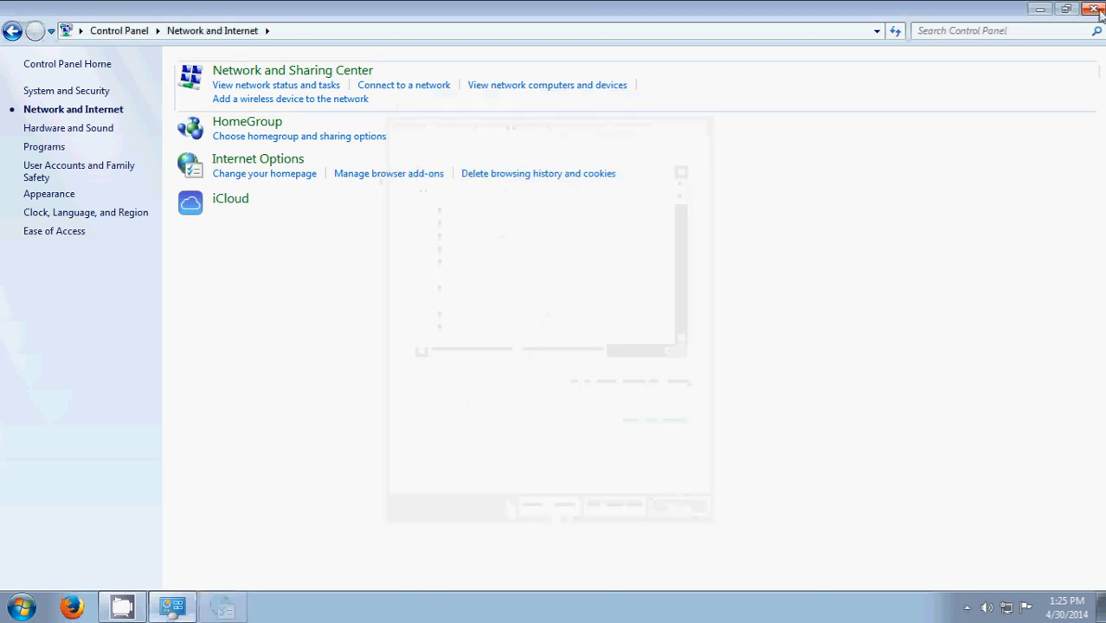
click(1093, 9)
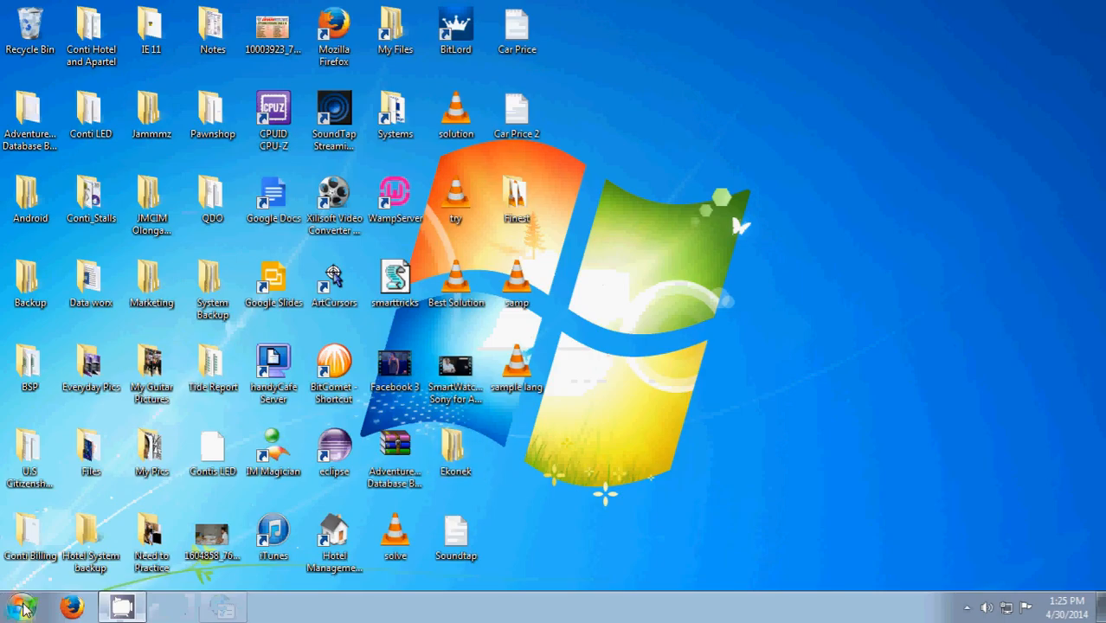
- Search the Start menu for "inter" to list Internet Explorer
click(21, 606)
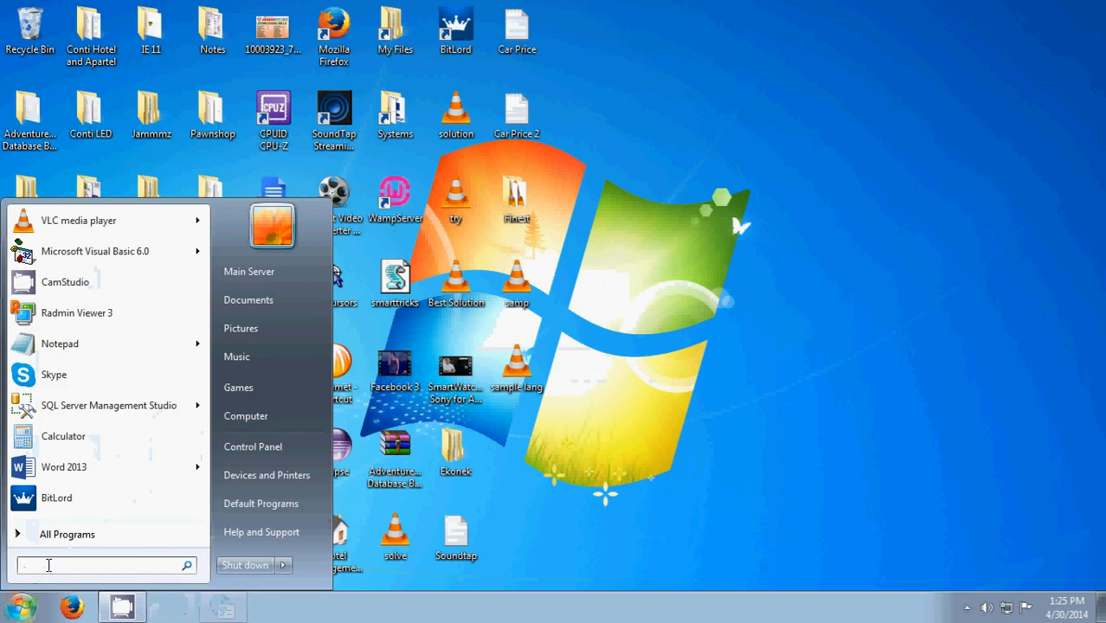
text(inter)
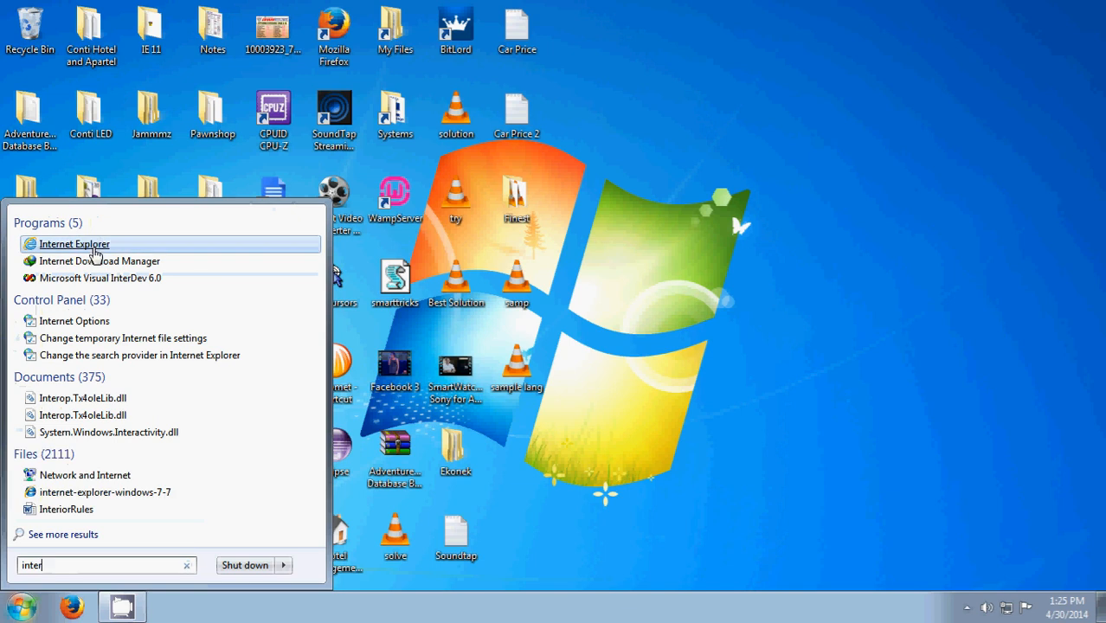
mouse_move(73, 243)
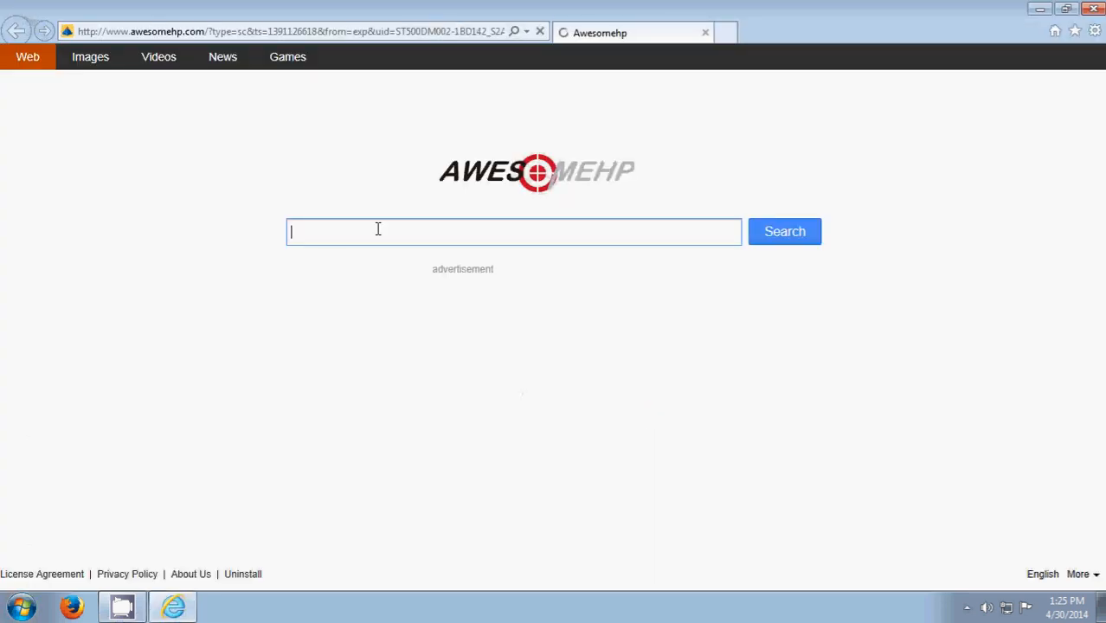
mouse_move(406, 256)
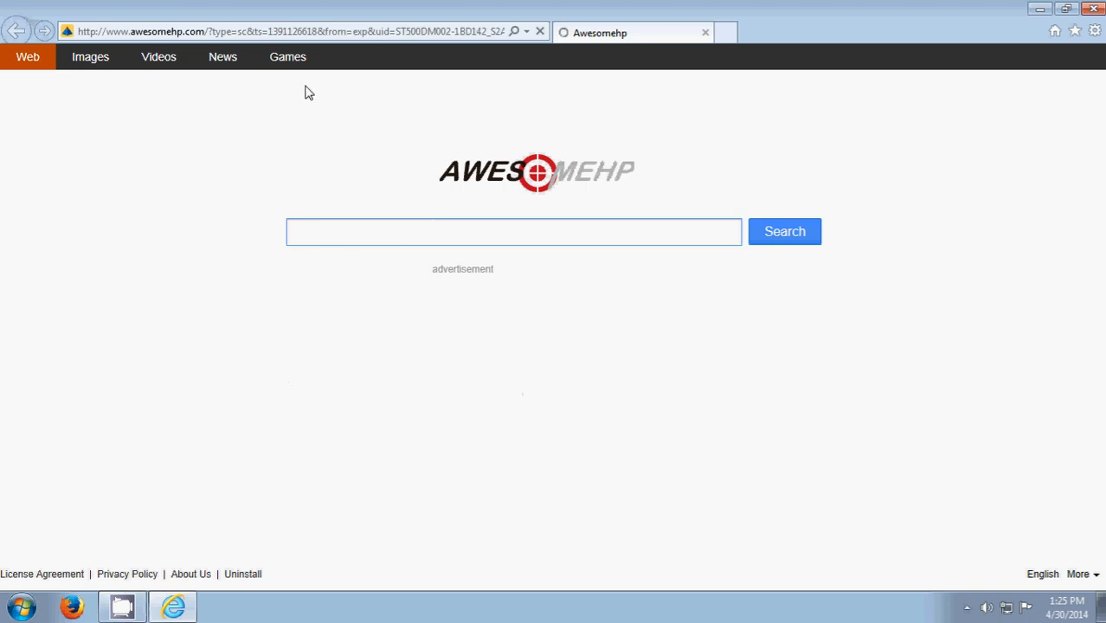
mouse_move(387, 258)
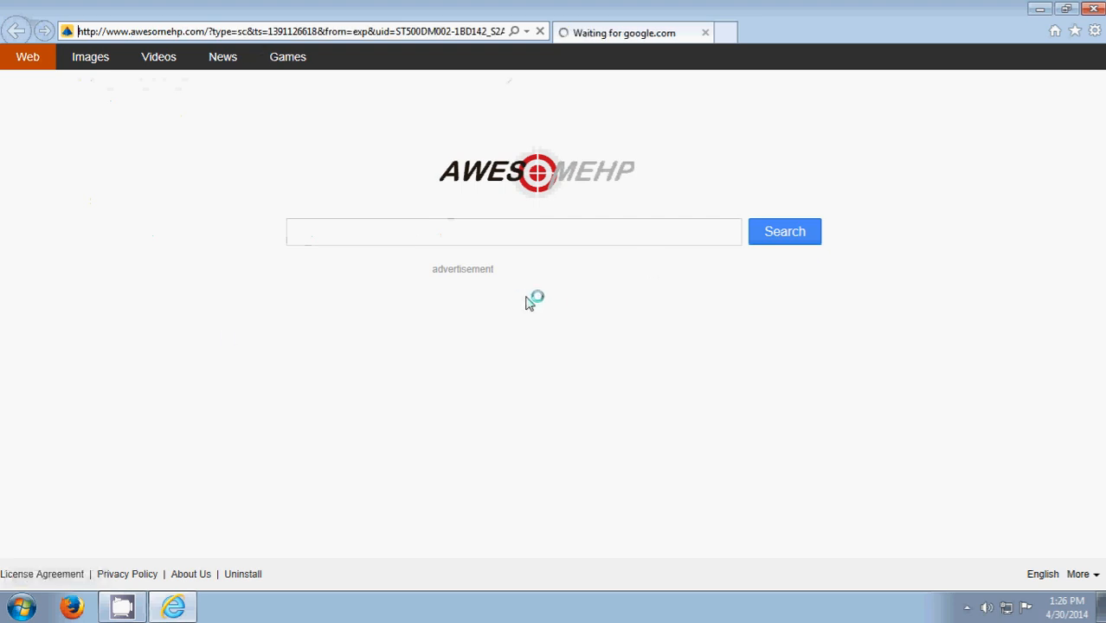
mouse_move(512, 251)
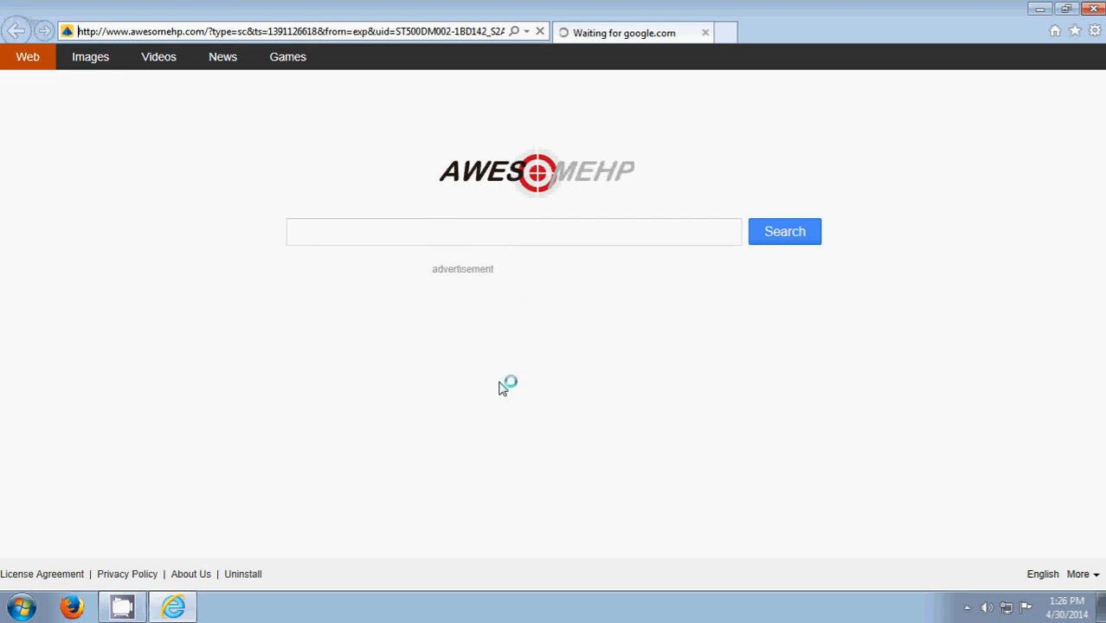
mouse_move(506, 222)
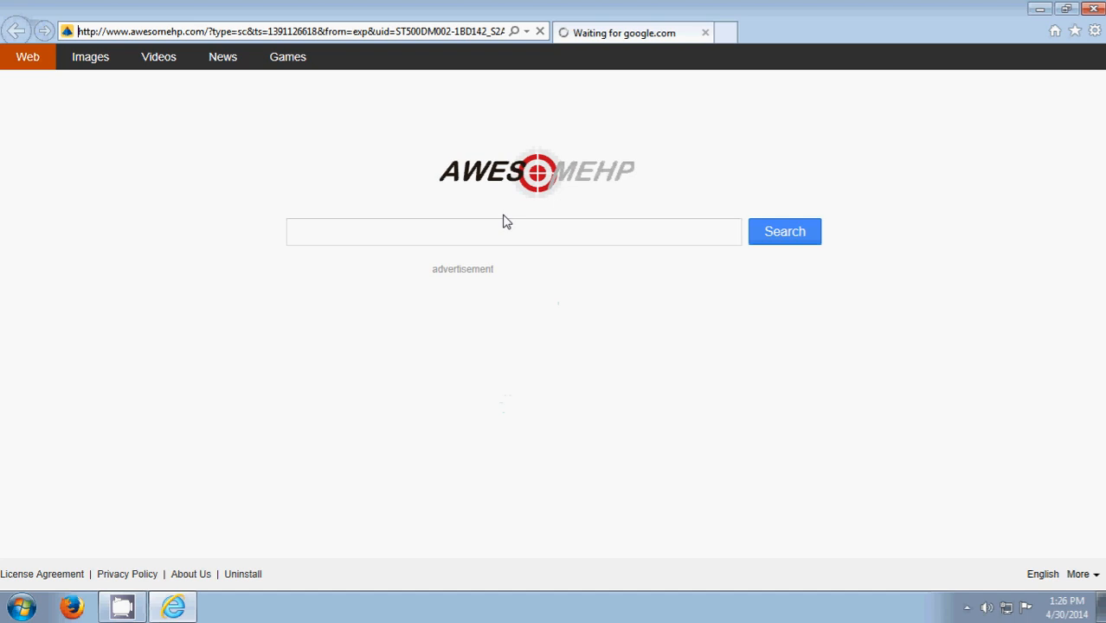
mouse_move(444, 261)
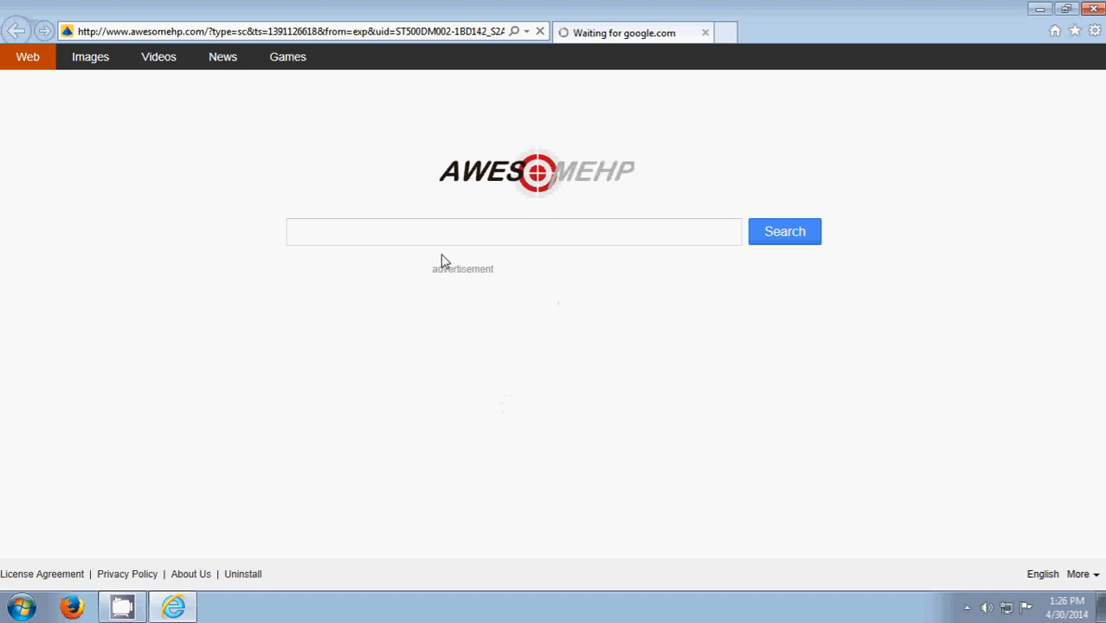
mouse_move(515, 213)
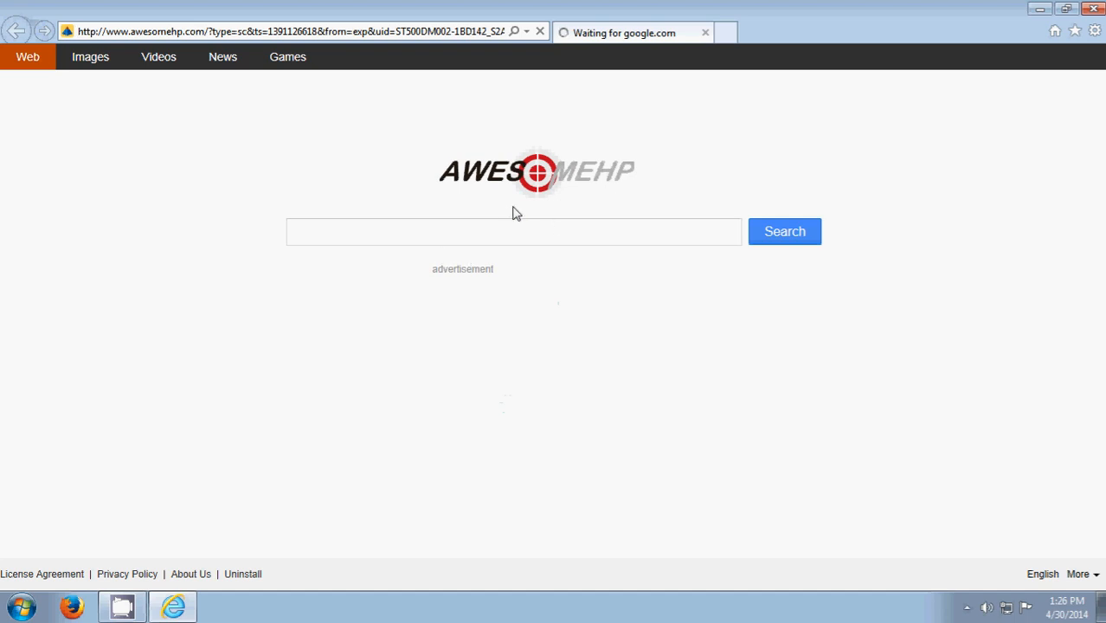
mouse_move(601, 190)
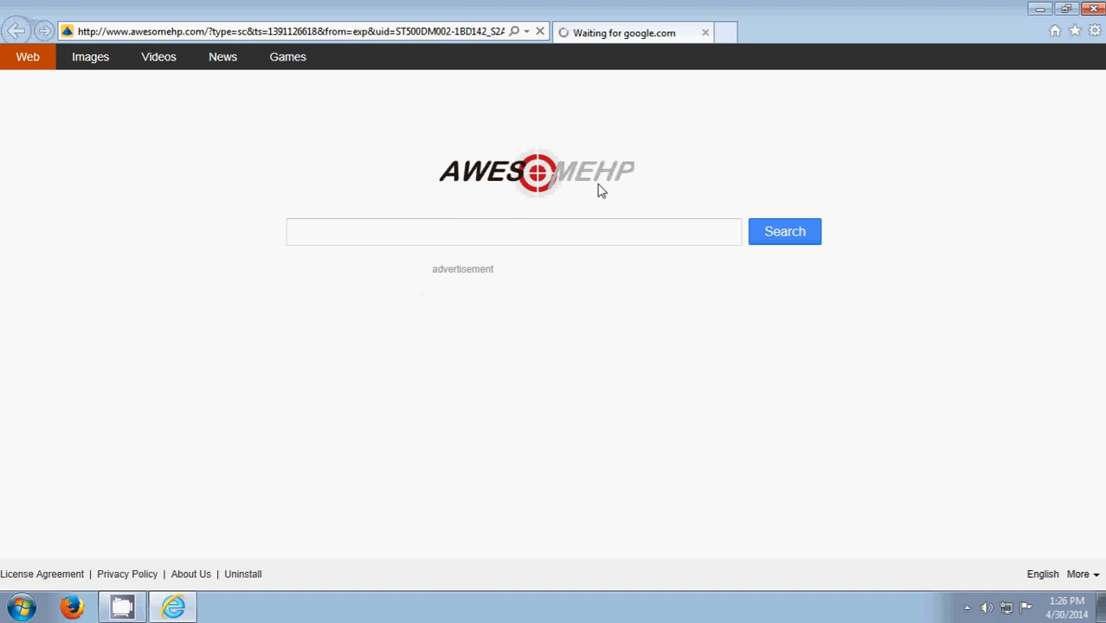